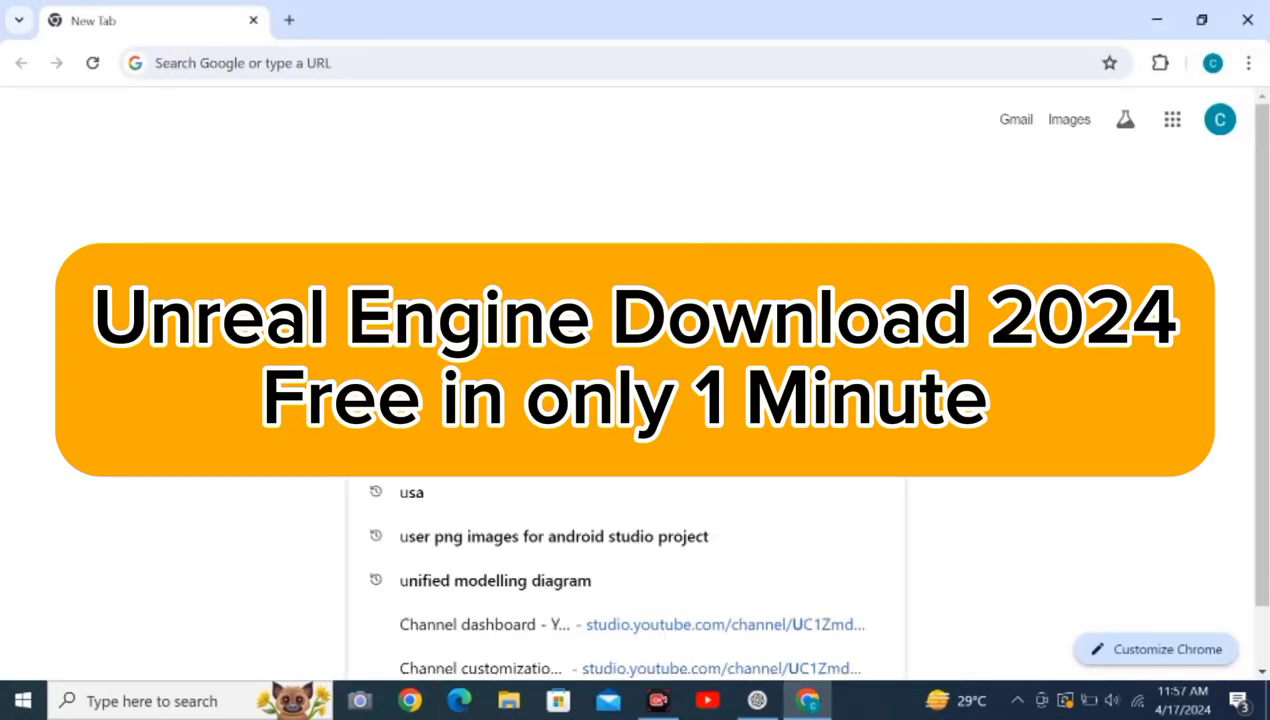
Search Google for 'unreal engine download free 2024'.
{"action": "type", "text": "unreal engine"}
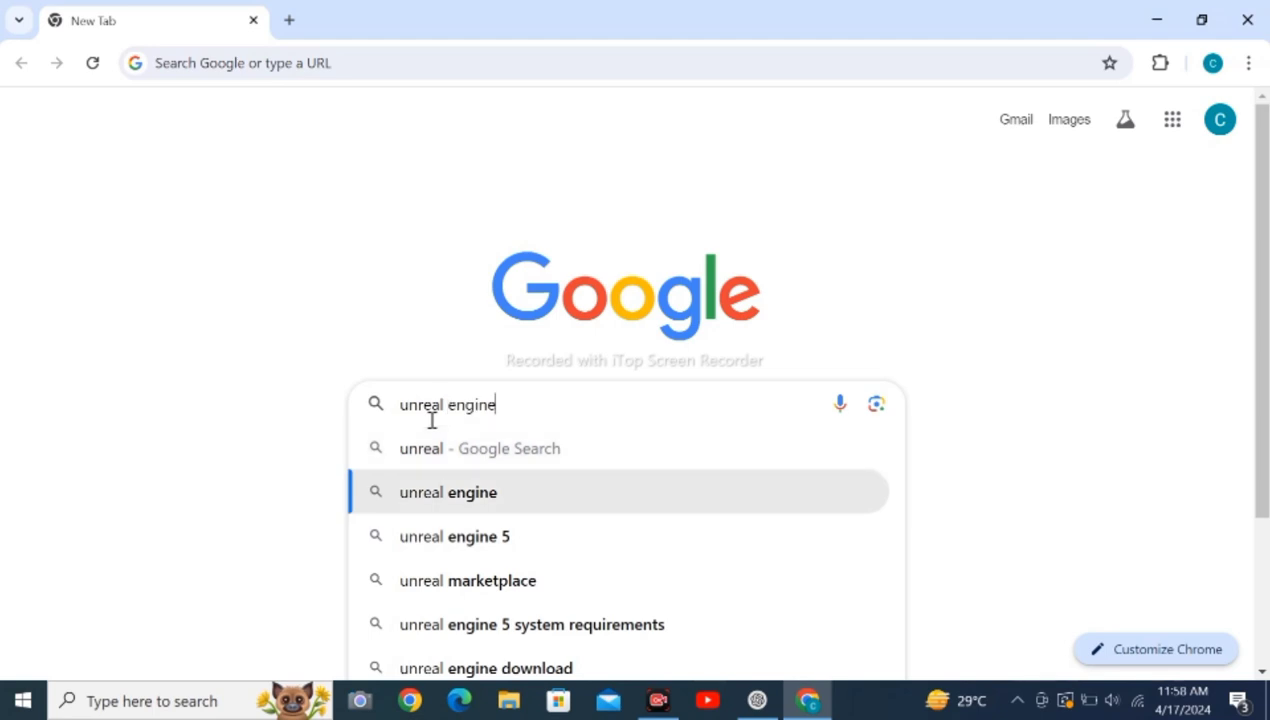
{"action": "type", "text": "download"}
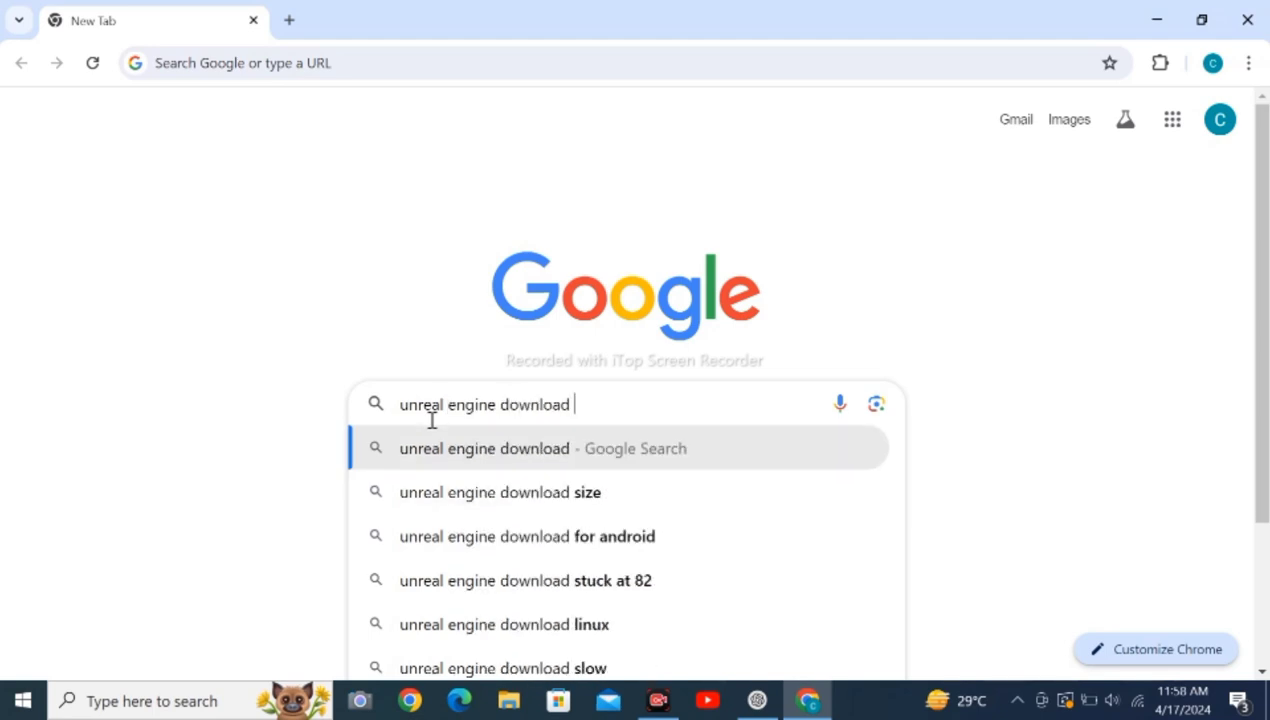
{"action": "type", "text": "free"}
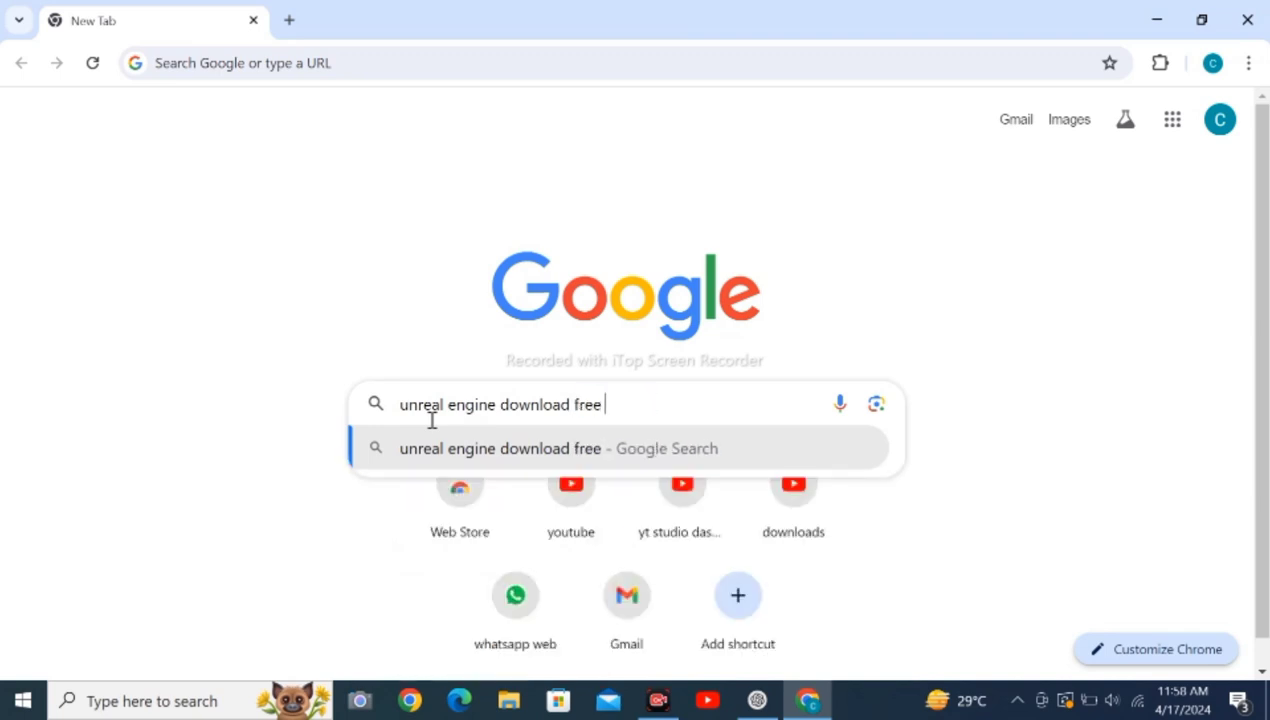
{"action": "type", "text": "2024"}
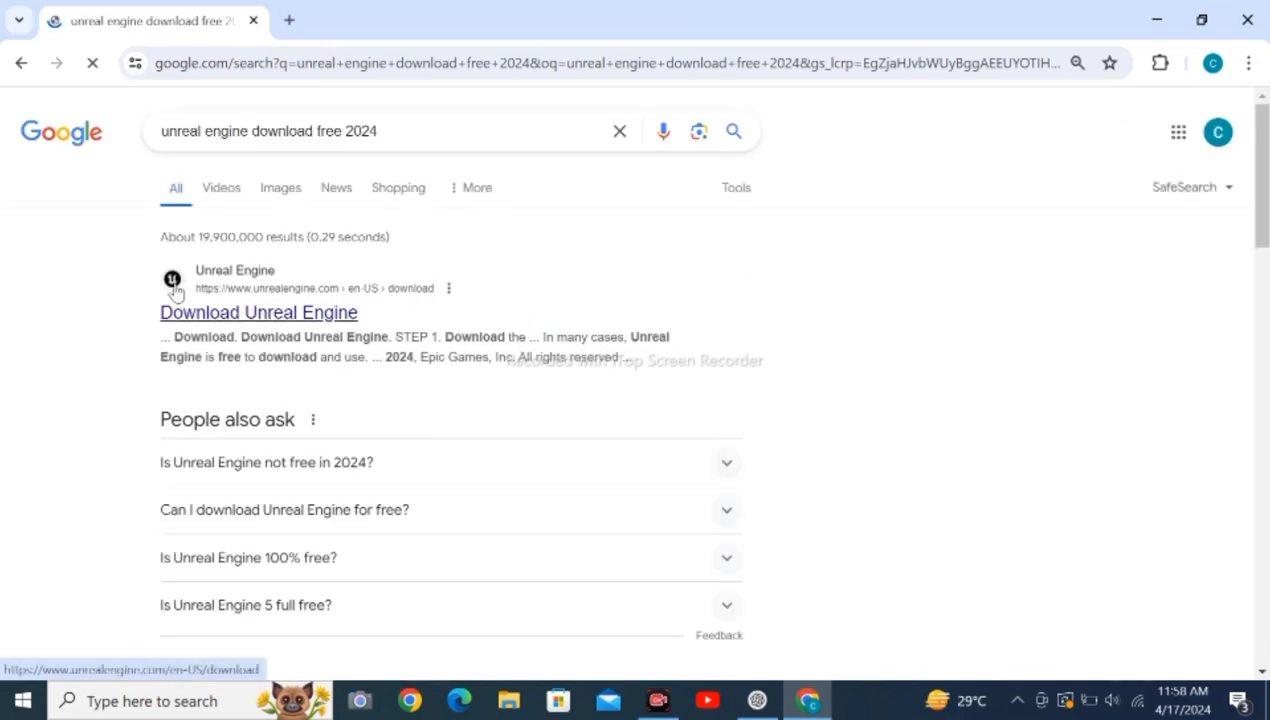
Download the Epic Games launcher from the Unreal Engine page and view Chrome's full download history.
{"action": "left_click", "coordinate": [258, 312]}
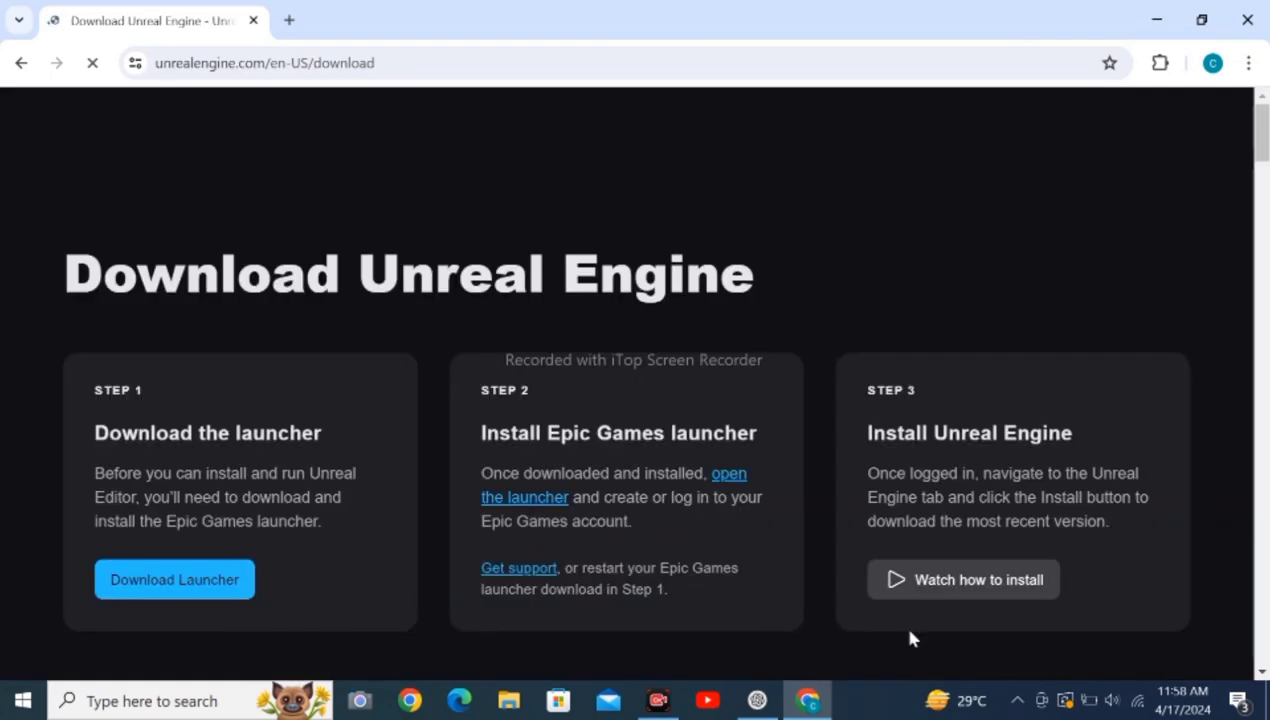
{"action": "scroll", "scroll_direction": "down", "scroll_amount": 3}
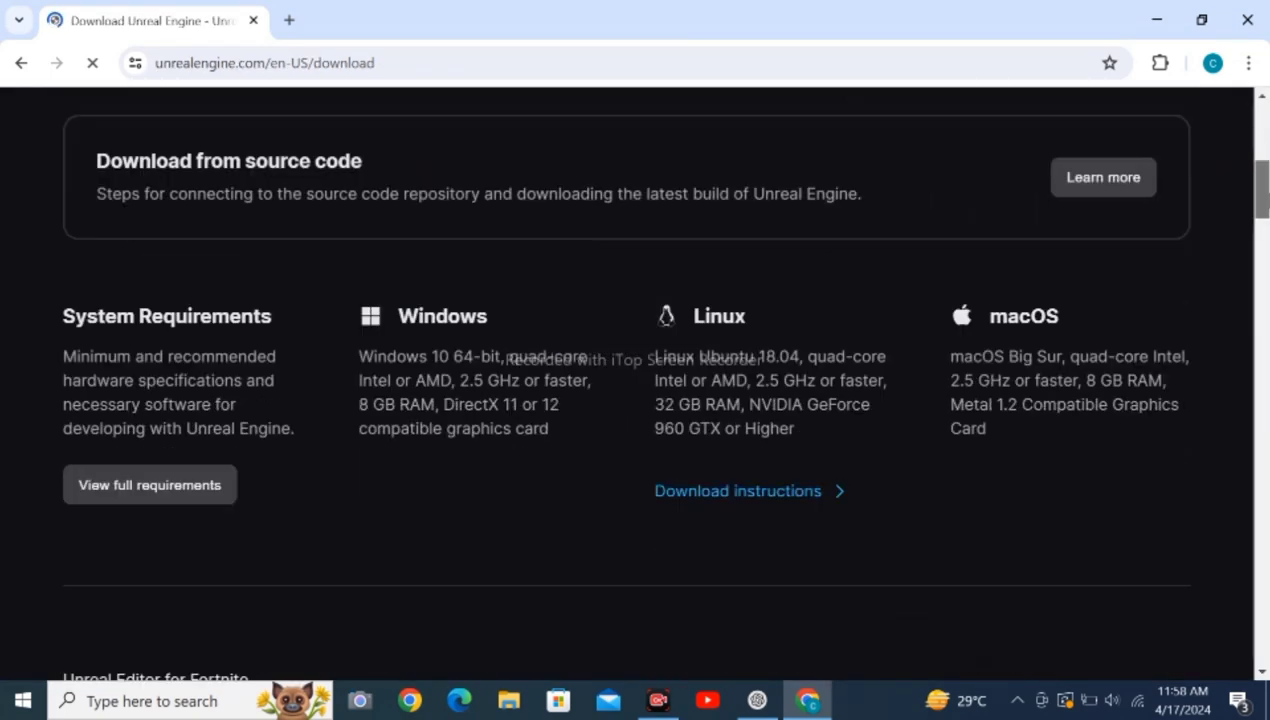
{"action": "scroll", "scroll_direction": "down", "scroll_amount": 3}
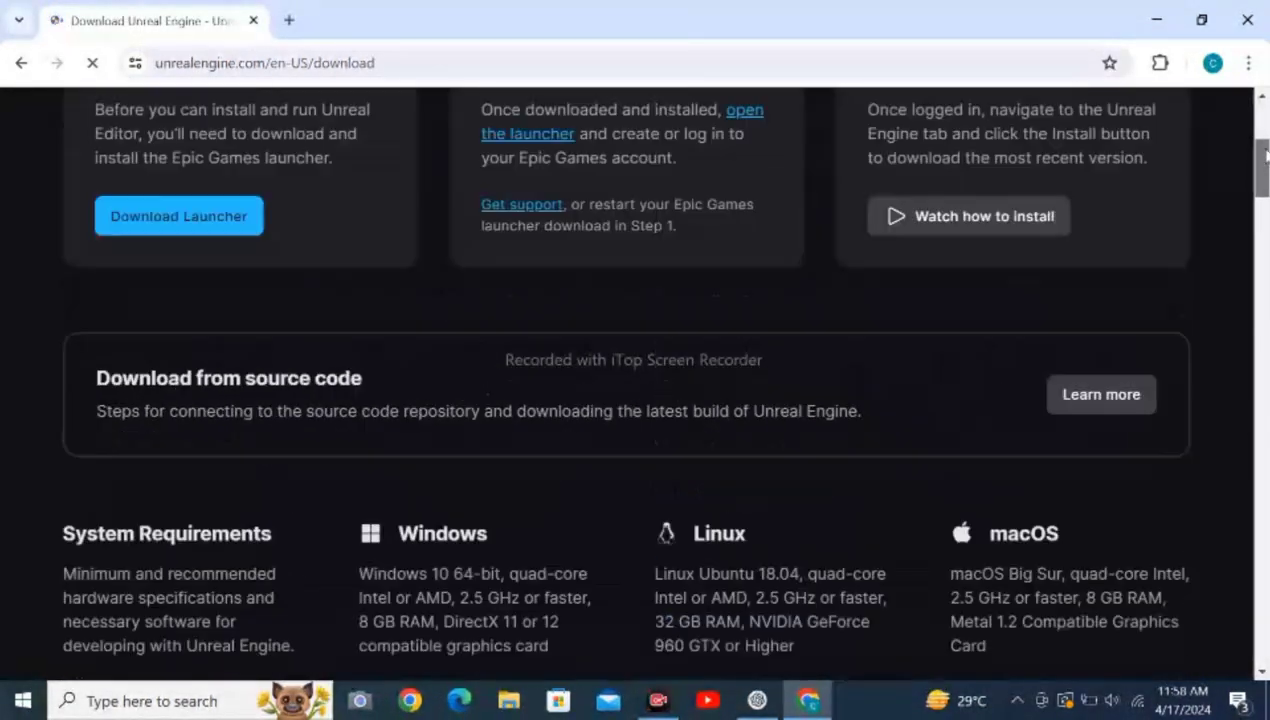
{"action": "scroll", "scroll_direction": "down", "scroll_amount": 3}
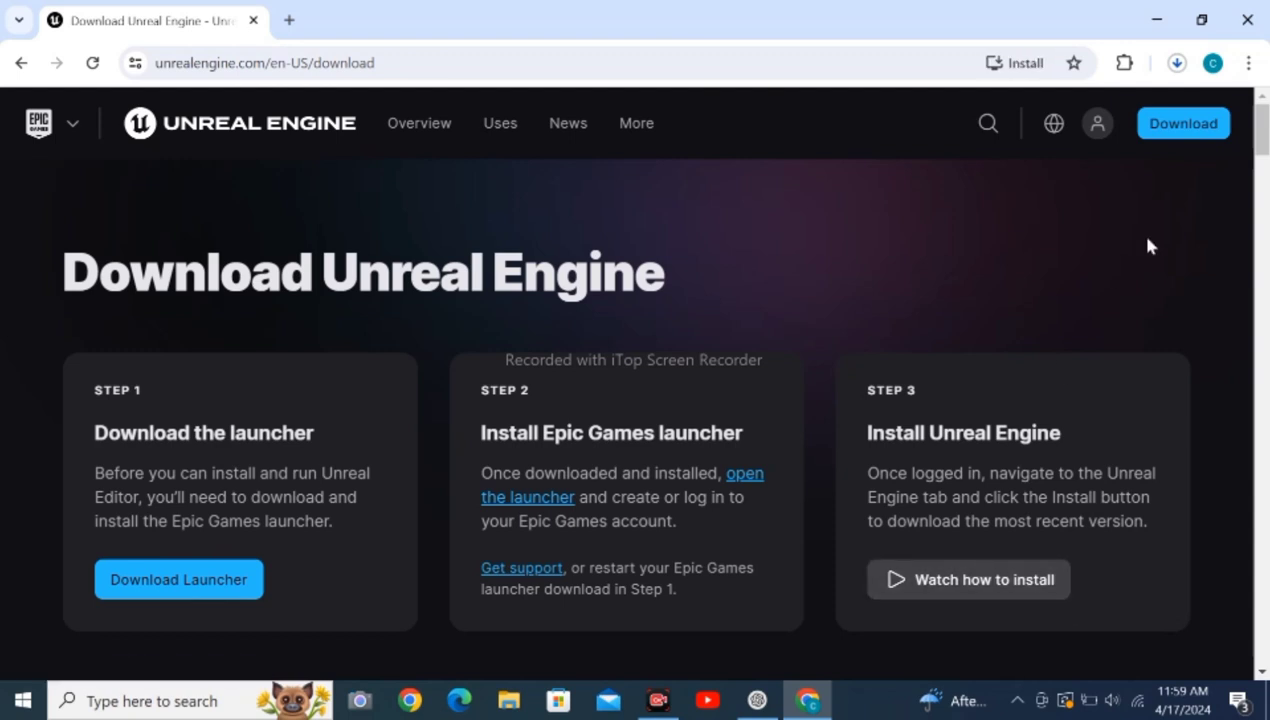
{"action": "mouse_move", "coordinate": [1150, 200]}
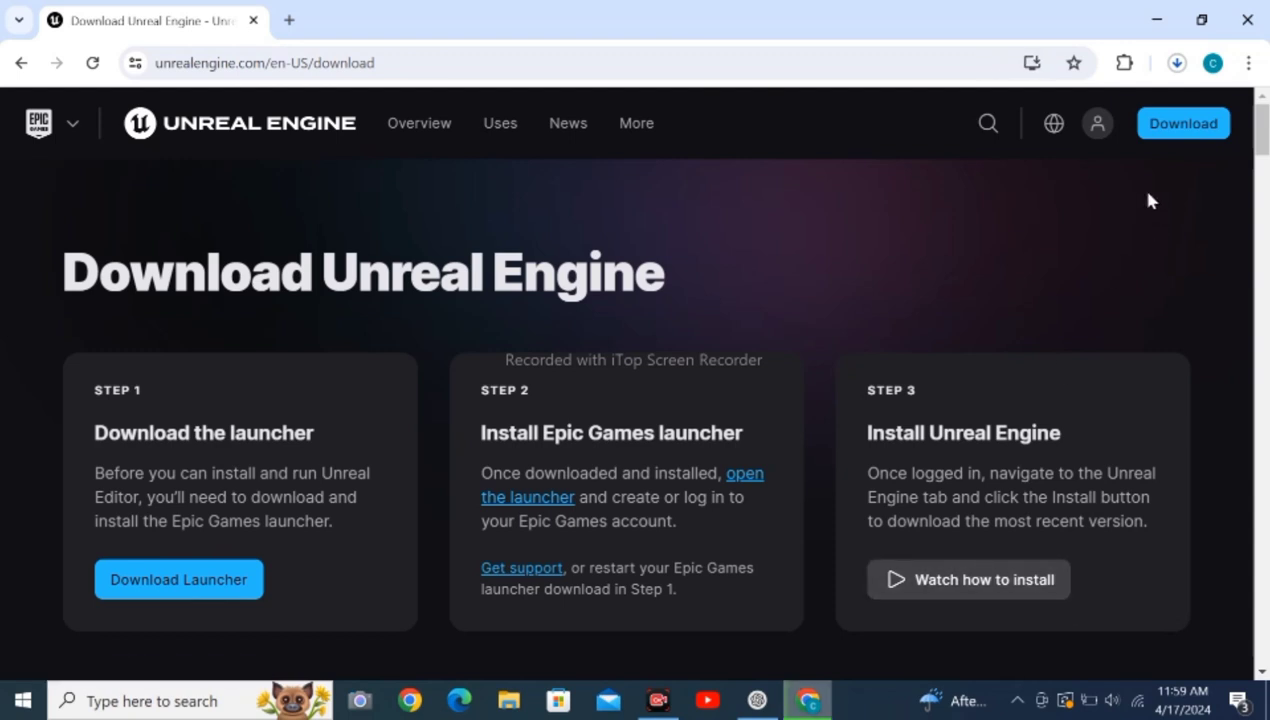
{"action": "left_click", "coordinate": [1176, 63]}
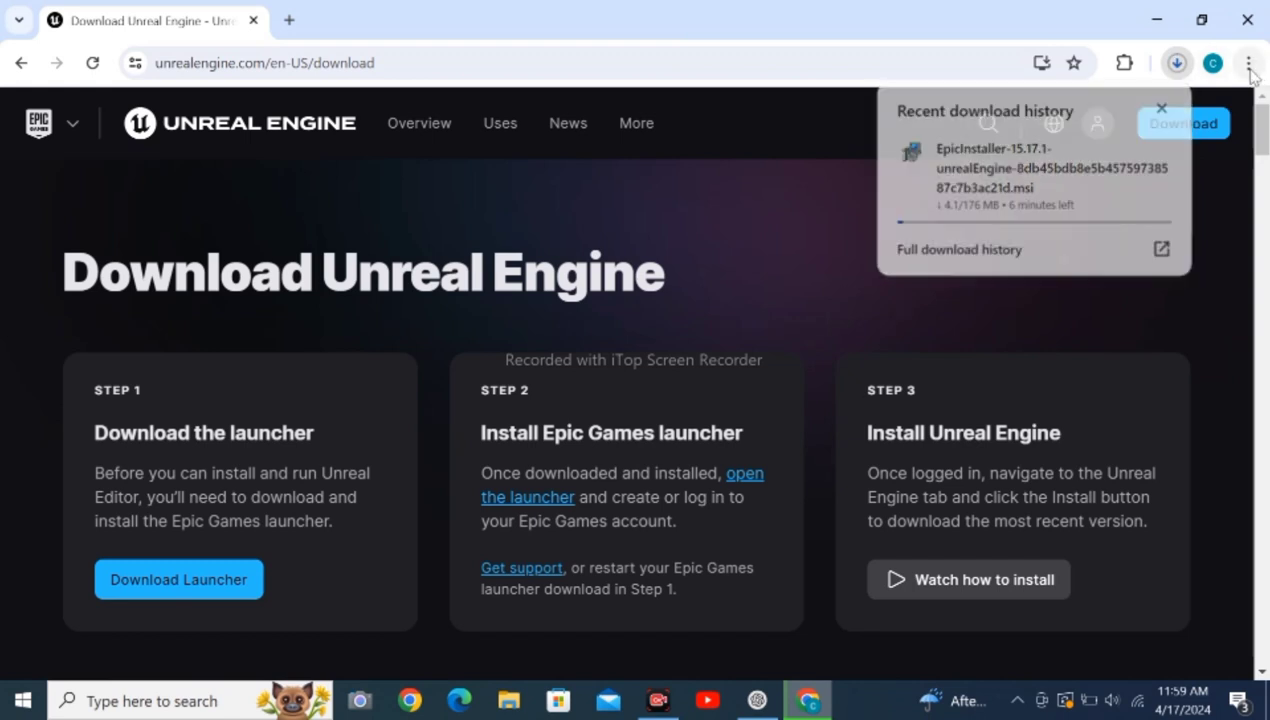
{"action": "left_click", "coordinate": [959, 249]}
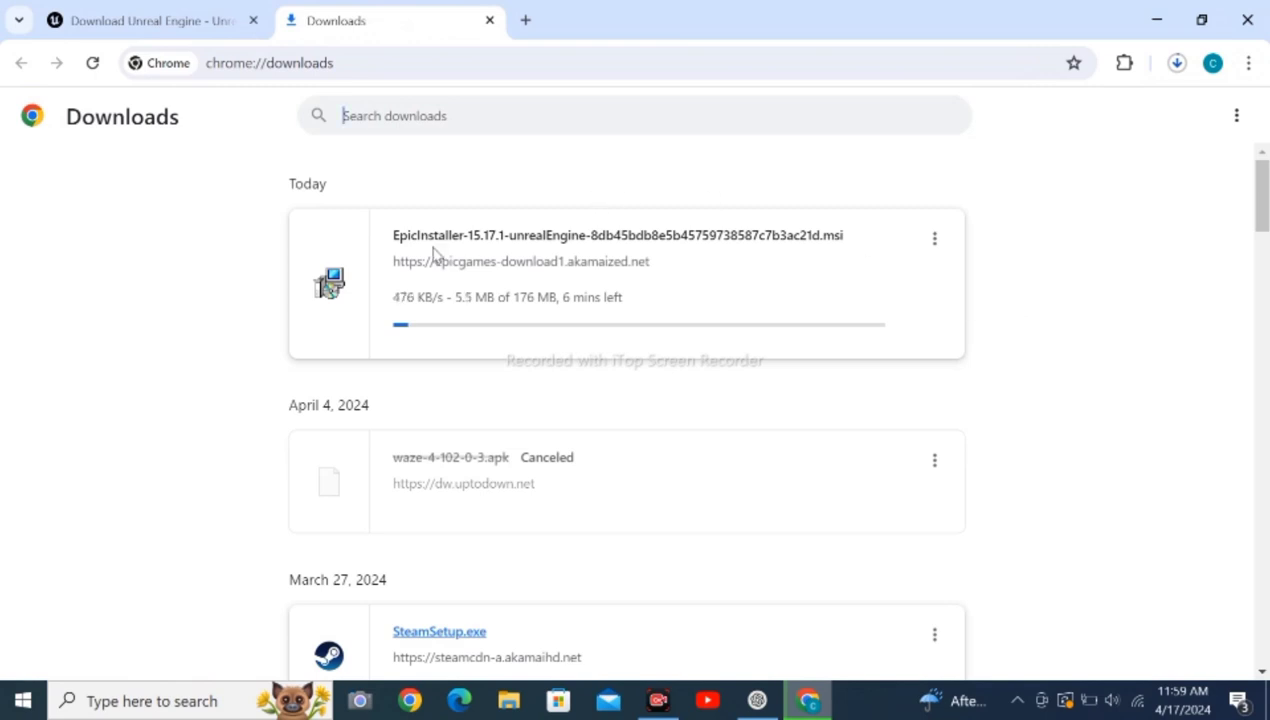